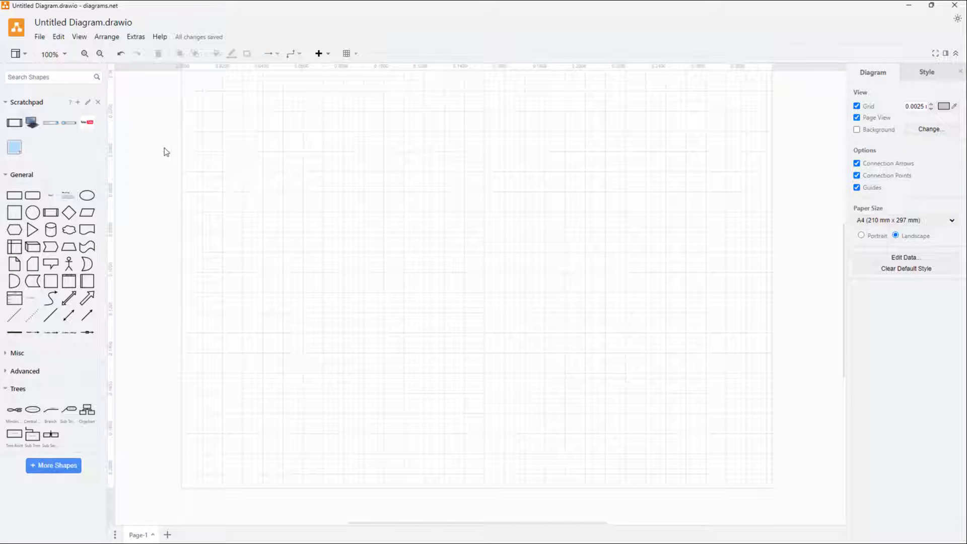
Show the Extras options that include the Mathematical Typesetting setting
{"action": "left_click", "coordinate": [136, 37]}
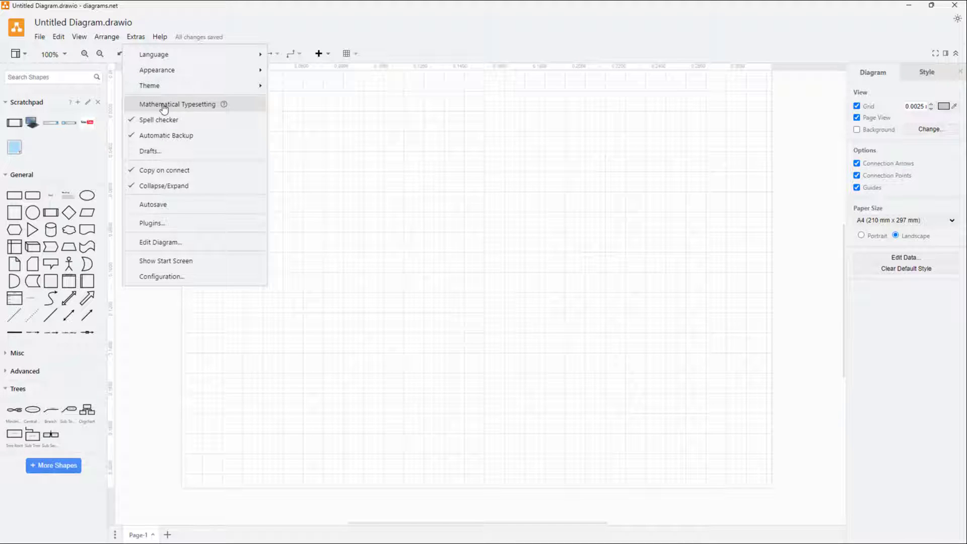
{"action": "mouse_move", "coordinate": [236, 121]}
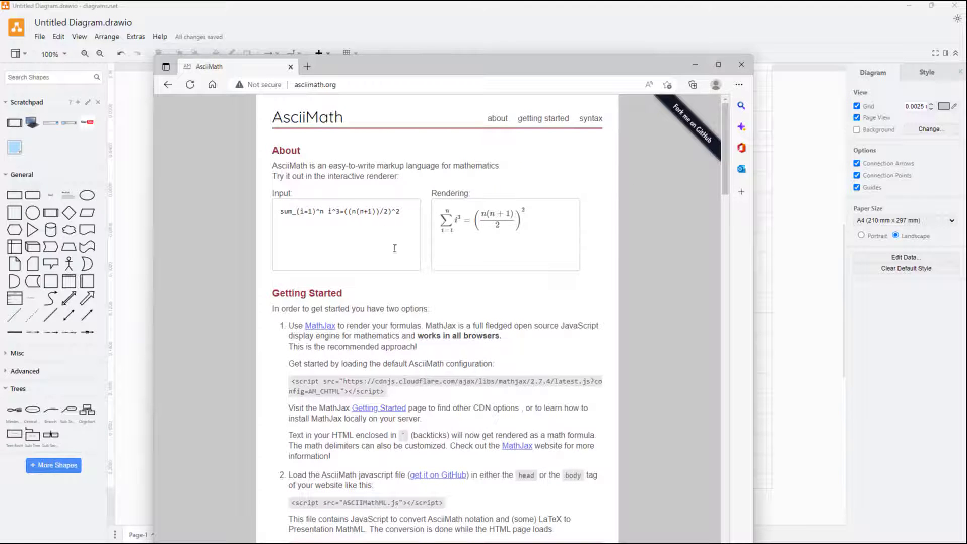
Copy the sample sum-of-cubes formula from the AsciiMath renderer's input box
{"action": "scroll", "scroll_direction": "down", "scroll_amount": 3}
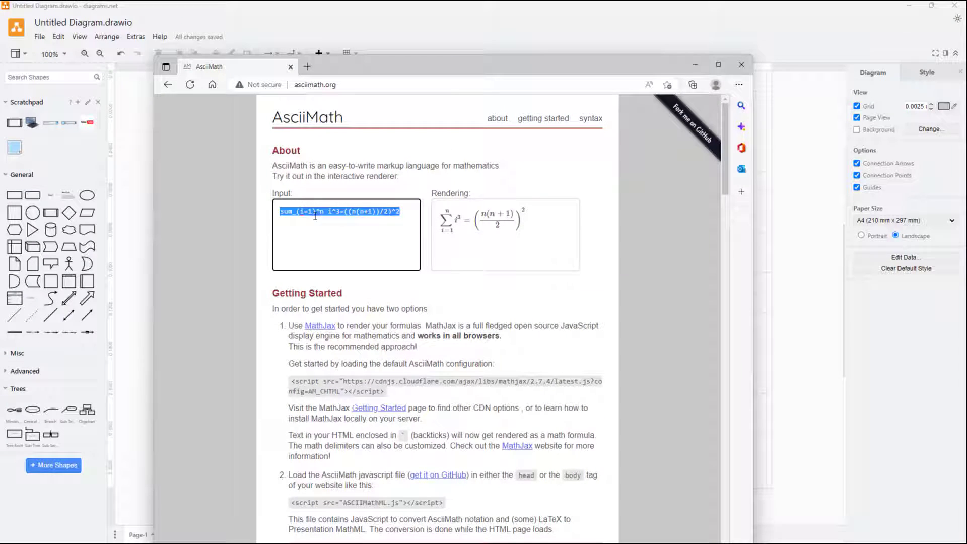
{"action": "right_click", "coordinate": [314, 212]}
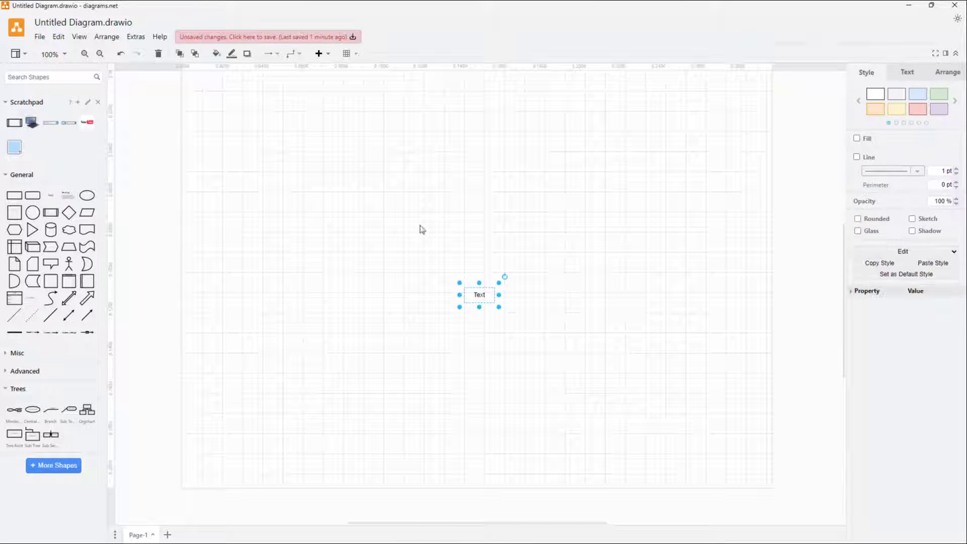
Add a text shape with the pasted sum-of-cubes formula on one widened line, wrapped in backticks
{"action": "double_click", "coordinate": [479, 294]}
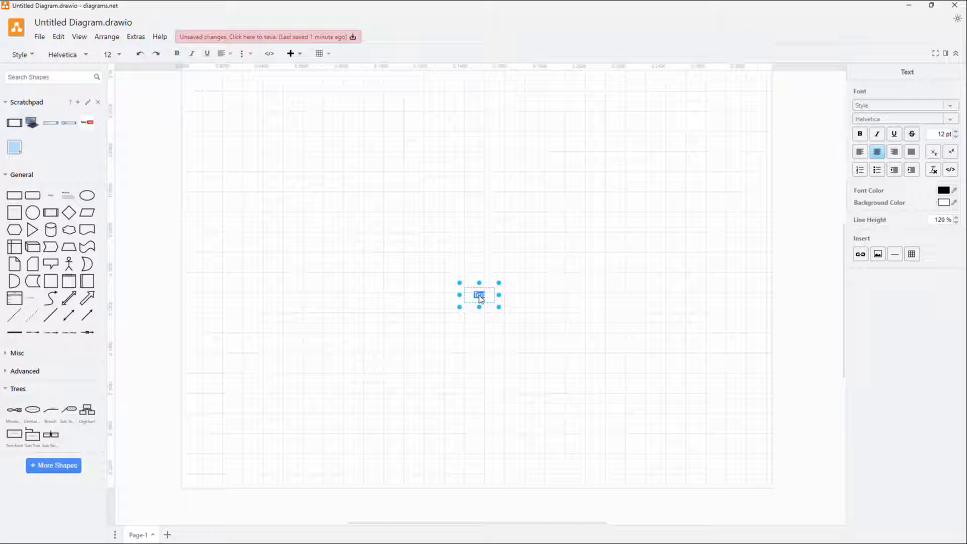
{"action": "key", "text": "ctrl+v"}
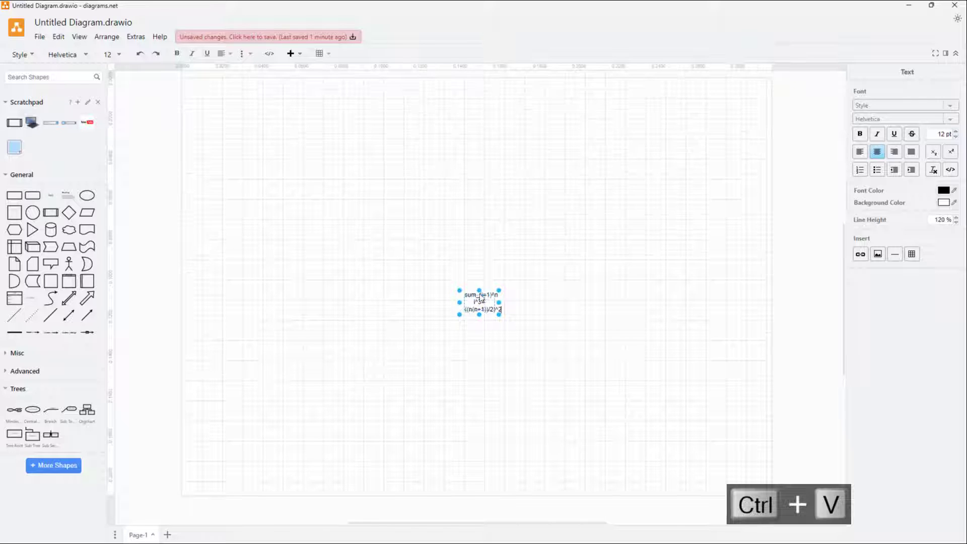
{"action": "left_click_drag", "start_coordinate": [479, 302], "coordinate": [348, 216]}
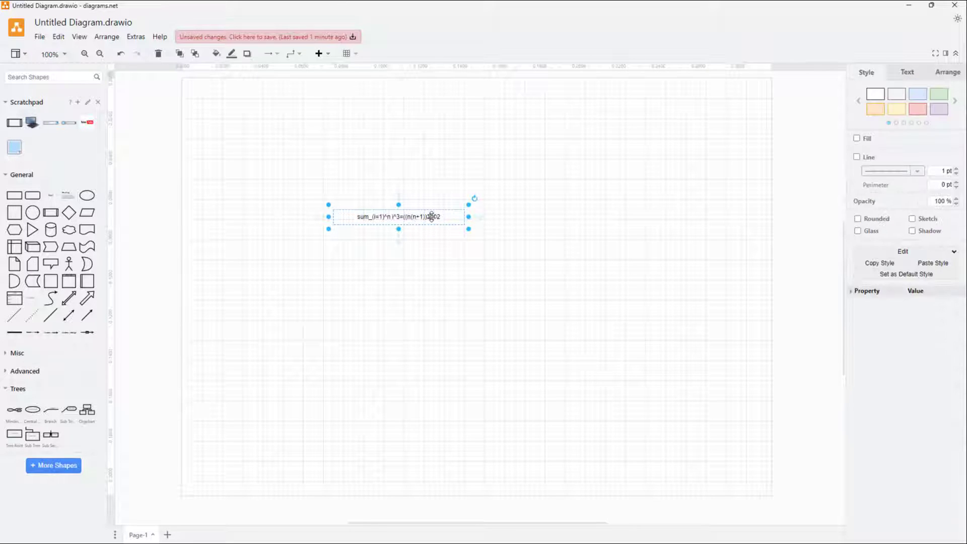
{"action": "double_click", "coordinate": [399, 217]}
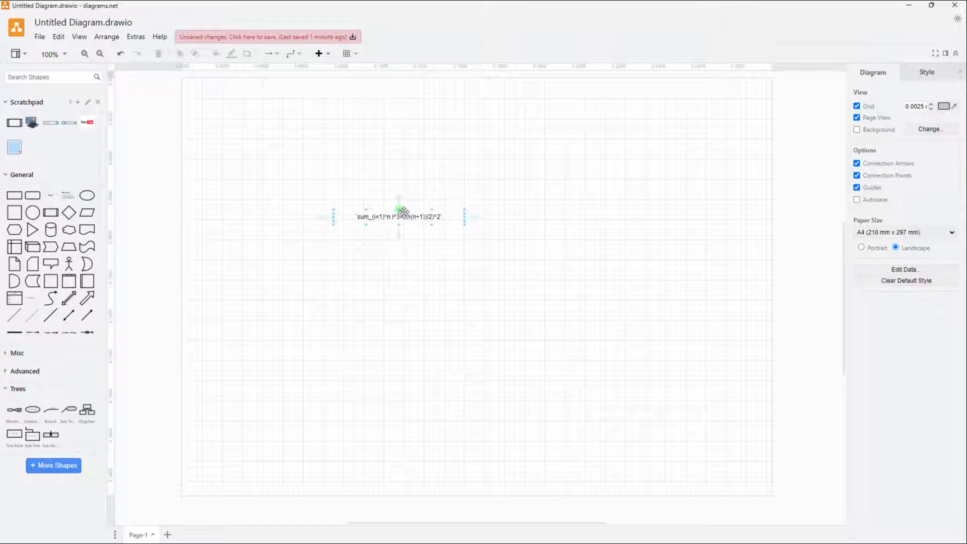
{"action": "left_click", "coordinate": [399, 217]}
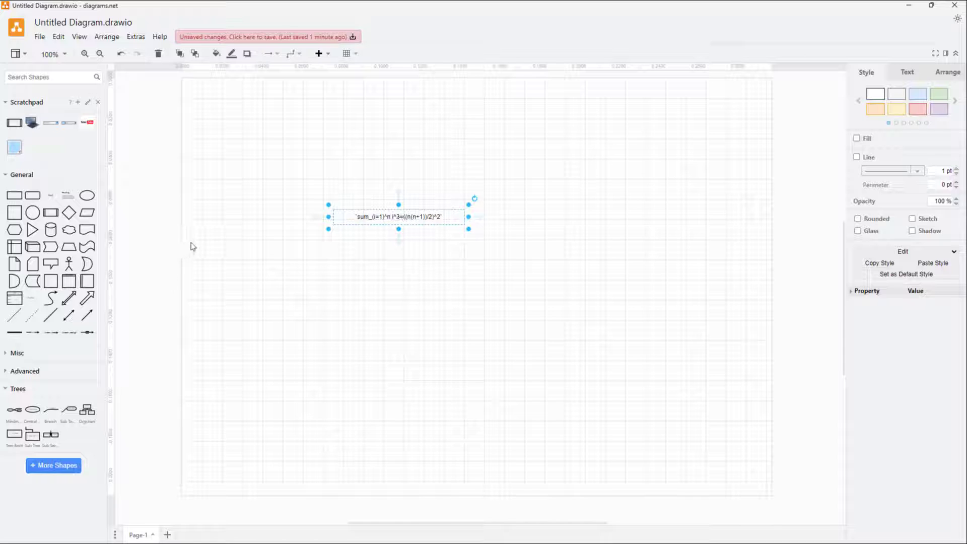
{"action": "mouse_move", "coordinate": [217, 238]}
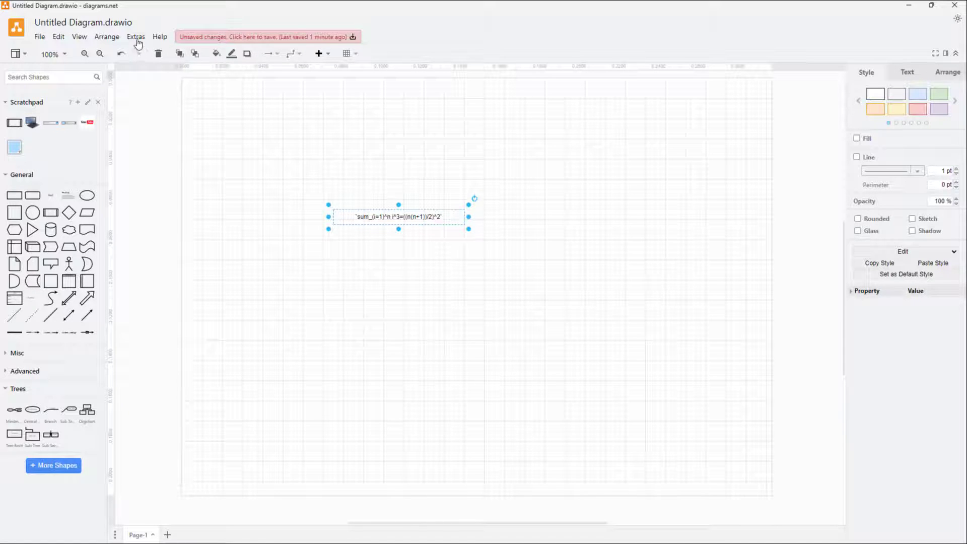
Enable Mathematical Typesetting so the formula renders typeset, and make the shape taller
{"action": "left_click", "coordinate": [136, 37]}
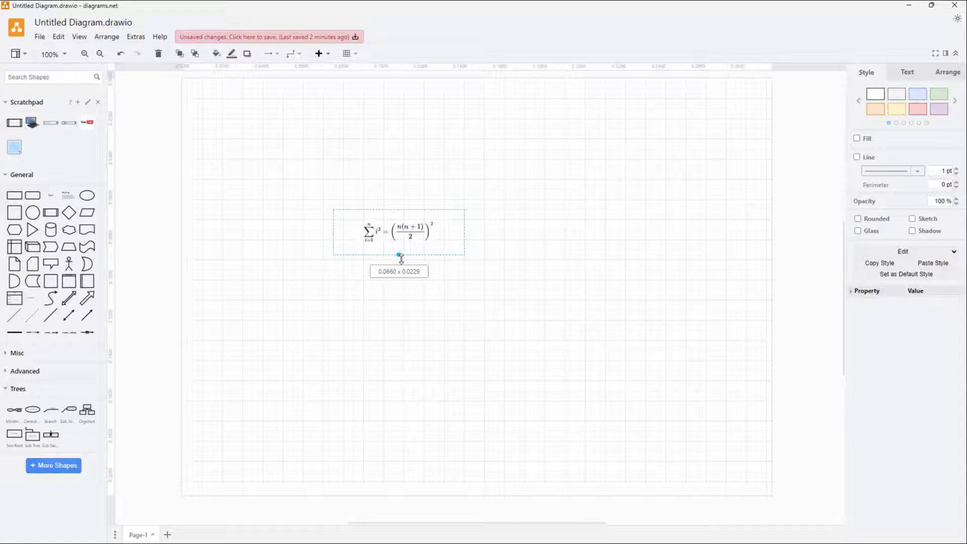
{"action": "left_click_drag", "start_coordinate": [399, 254], "coordinate": [398, 265]}
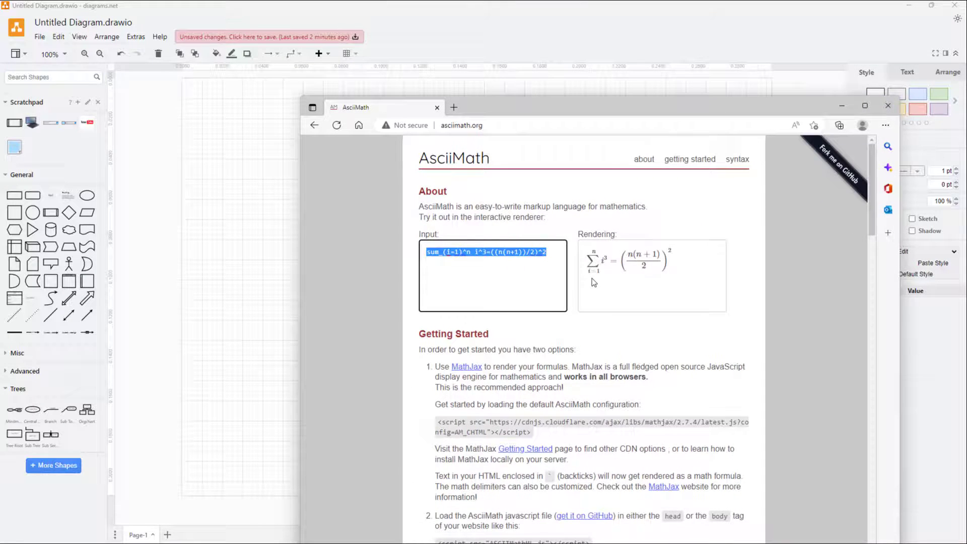
Copy the 'prod' notation for the product symbol from the AsciiMath syntax table
{"action": "scroll", "scroll_direction": "down", "scroll_amount": 3}
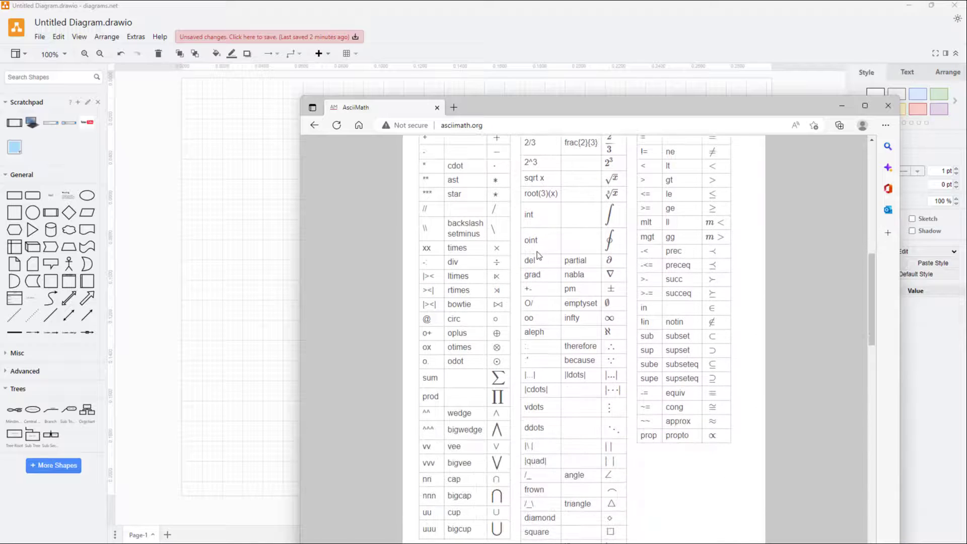
{"action": "scroll", "scroll_direction": "down", "scroll_amount": 3}
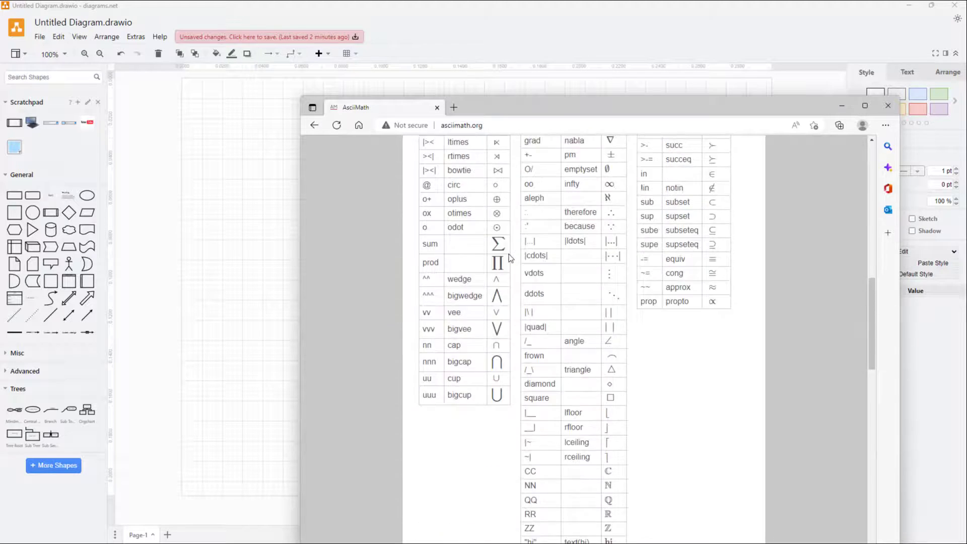
{"action": "scroll", "scroll_direction": "down", "scroll_amount": 3}
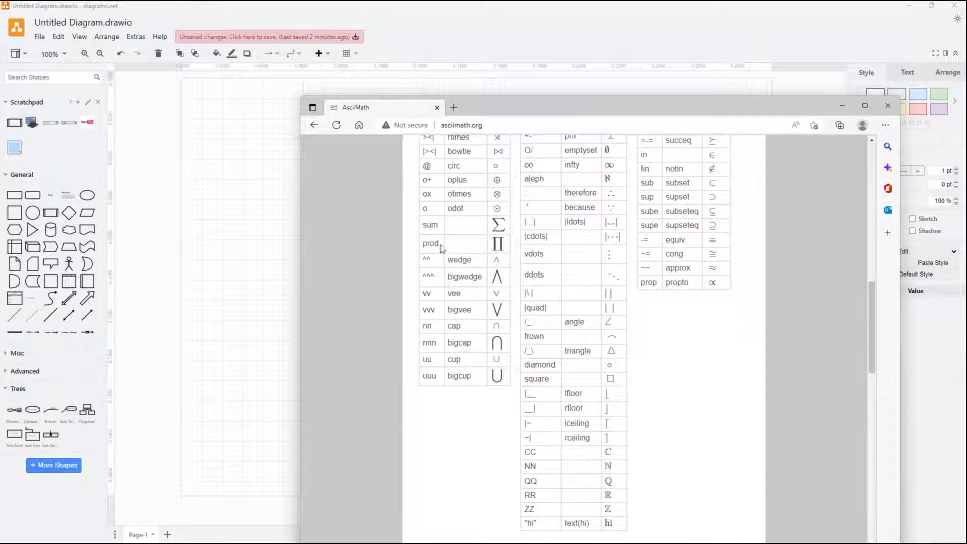
{"action": "double_click", "coordinate": [430, 243]}
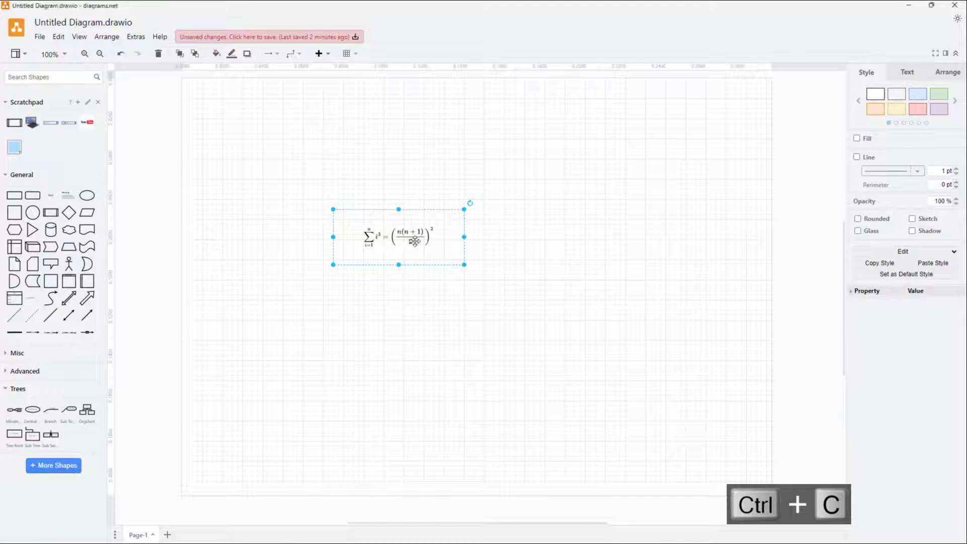
Replace the shape's summation formula with `prod` so it shows a typeset product symbol
{"action": "double_click", "coordinate": [399, 237]}
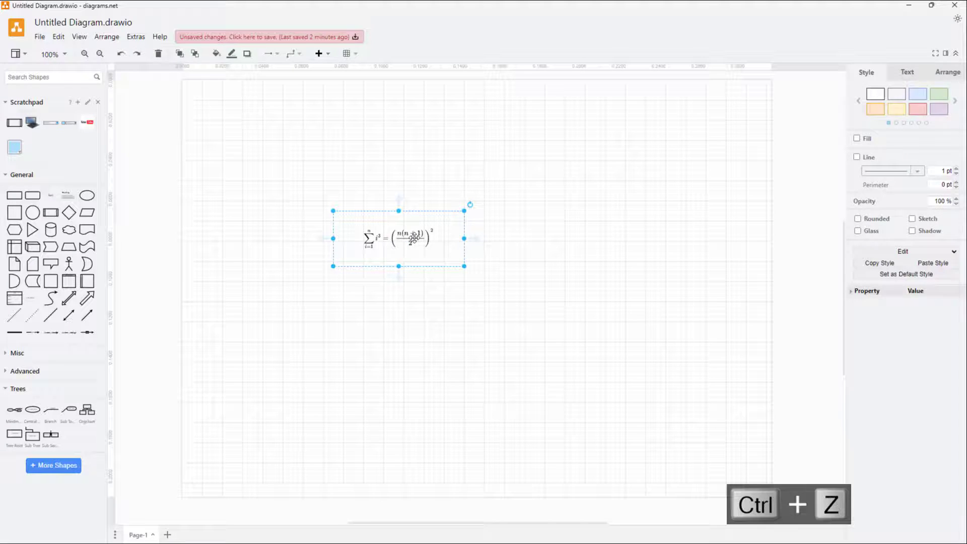
{"action": "double_click", "coordinate": [398, 238]}
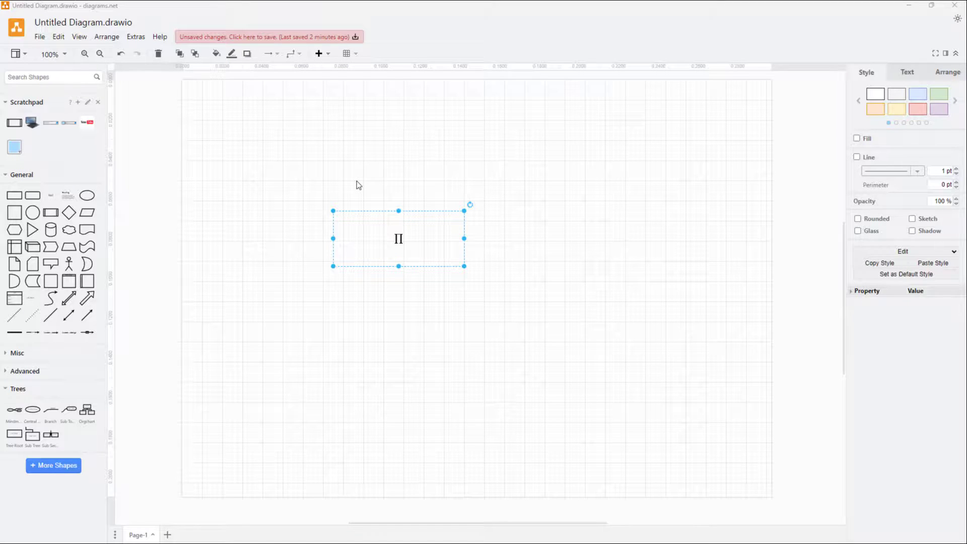
{"action": "mouse_move", "coordinate": [378, 202]}
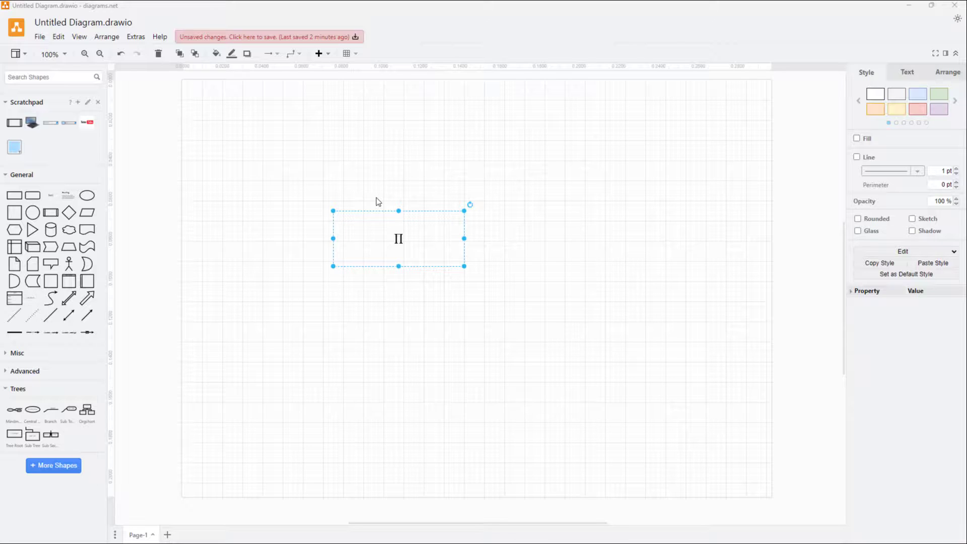